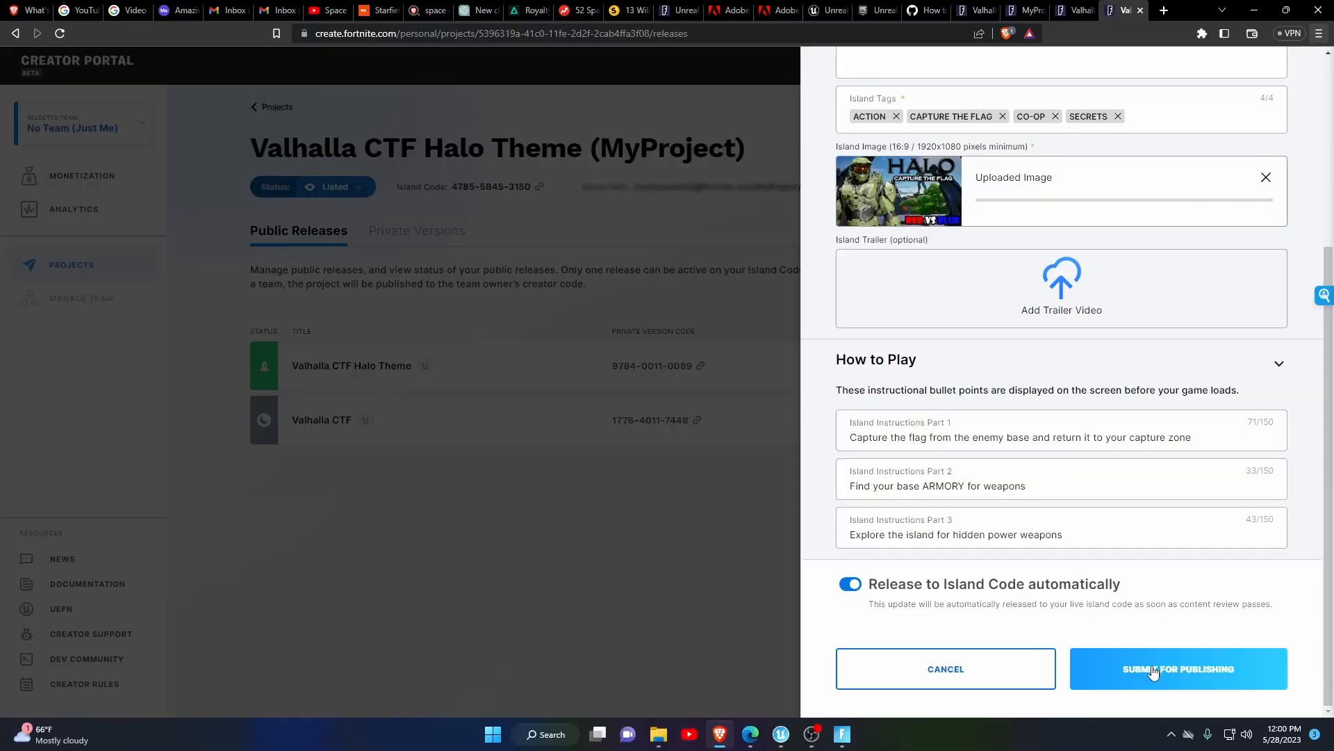
Submit the pending release, then upload a private version described 'updated version'
click(1179, 669)
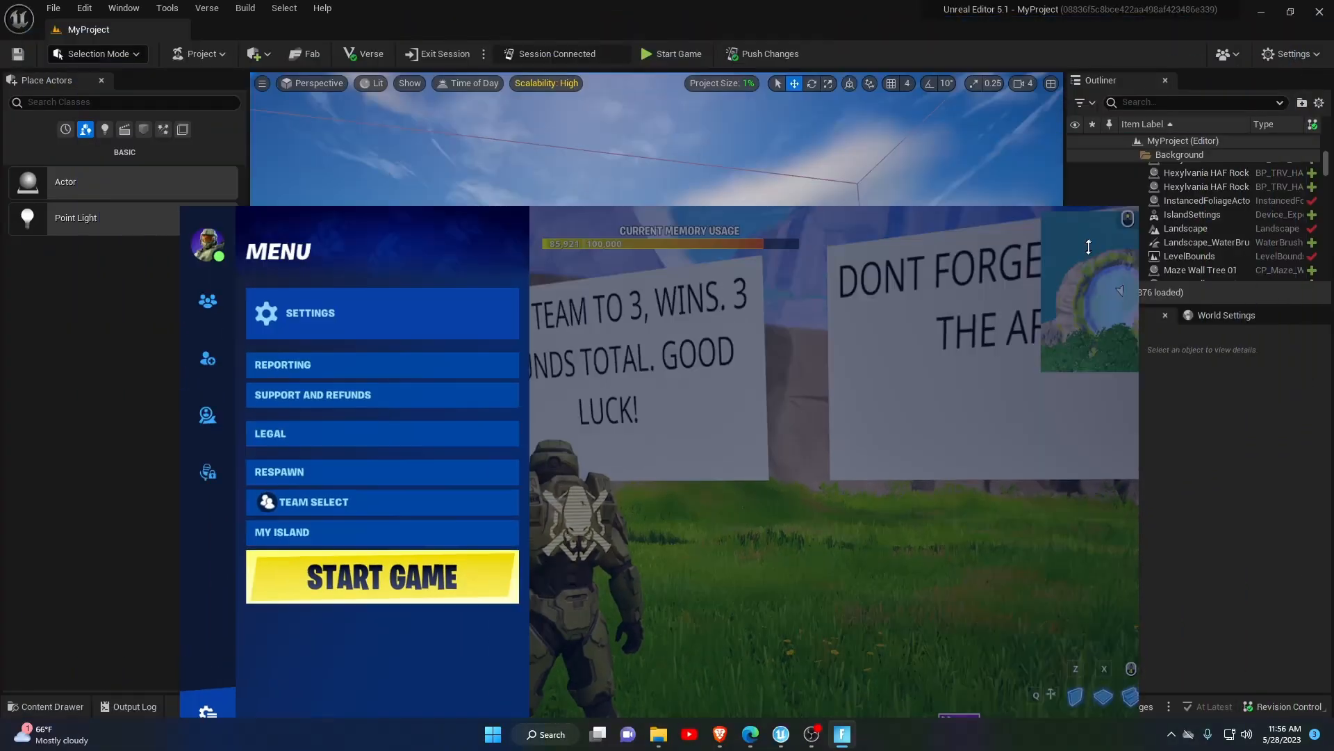
click(381, 576)
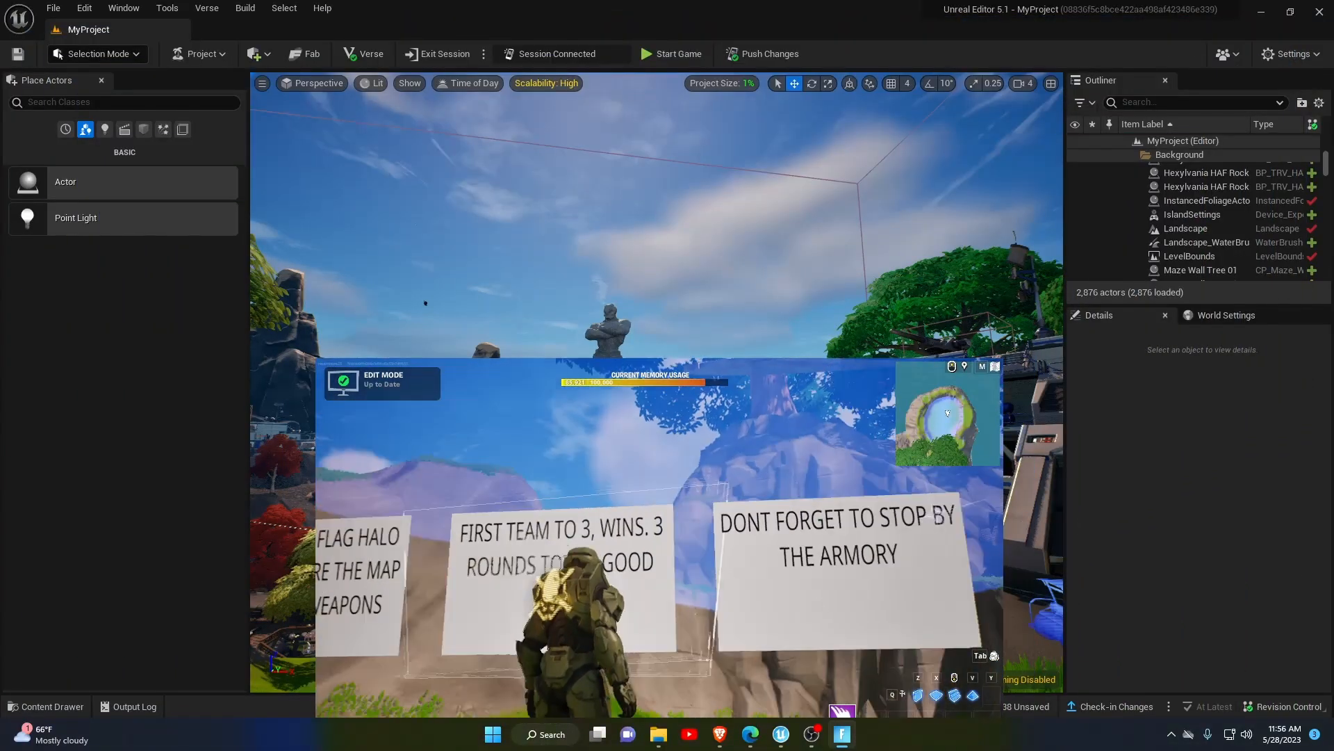
click(200, 53)
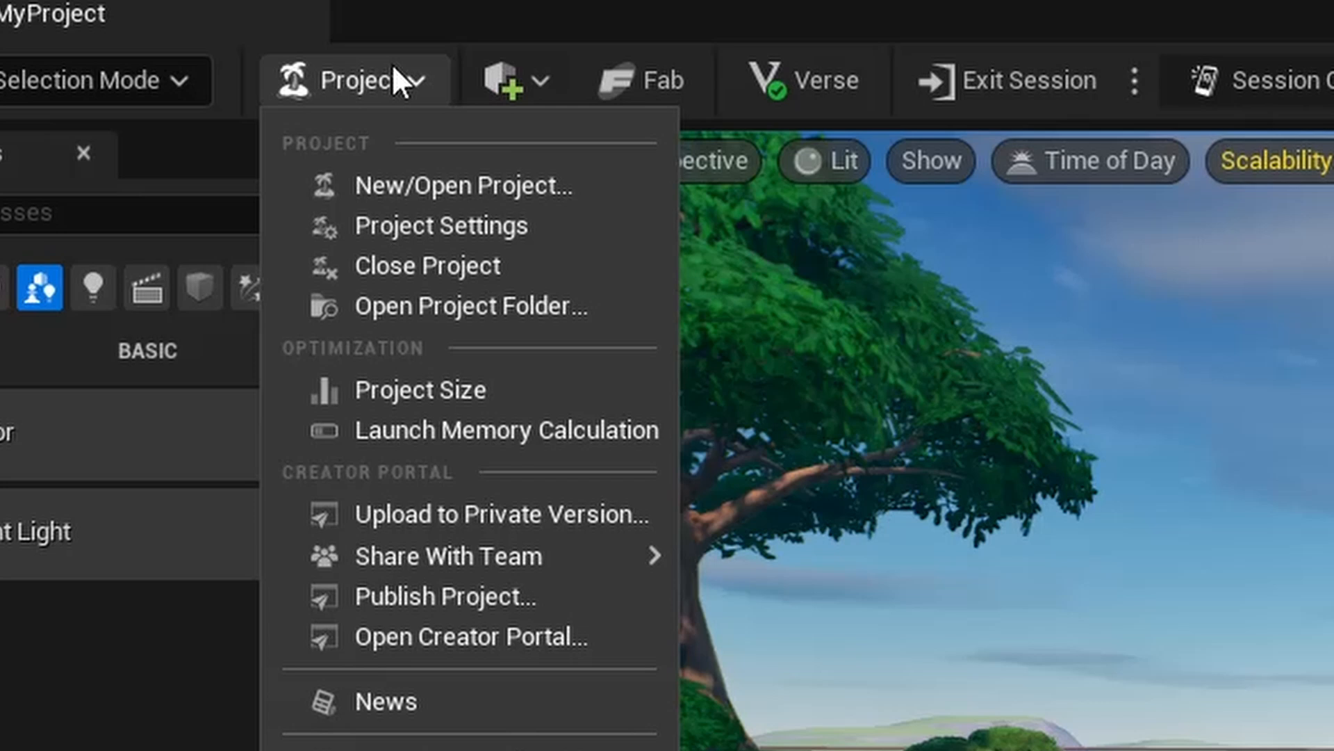
mouse_move(634, 527)
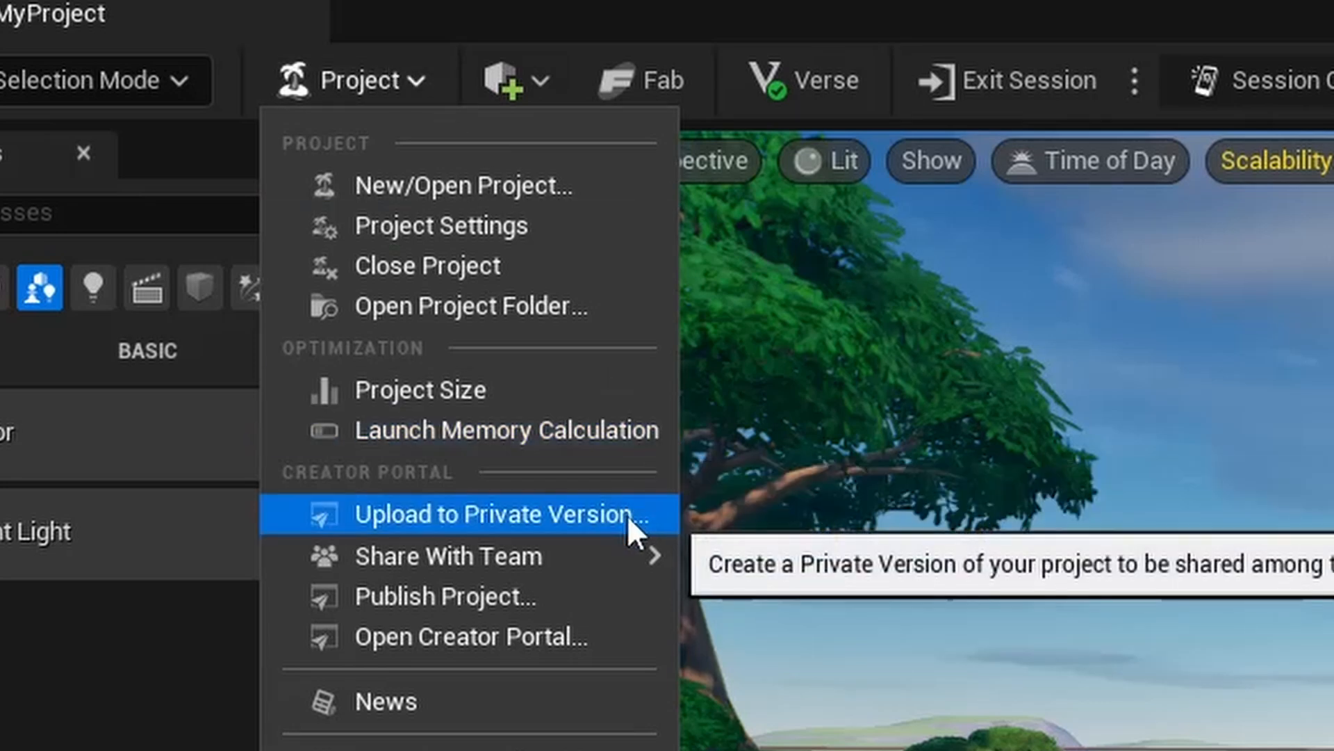
click(497, 513)
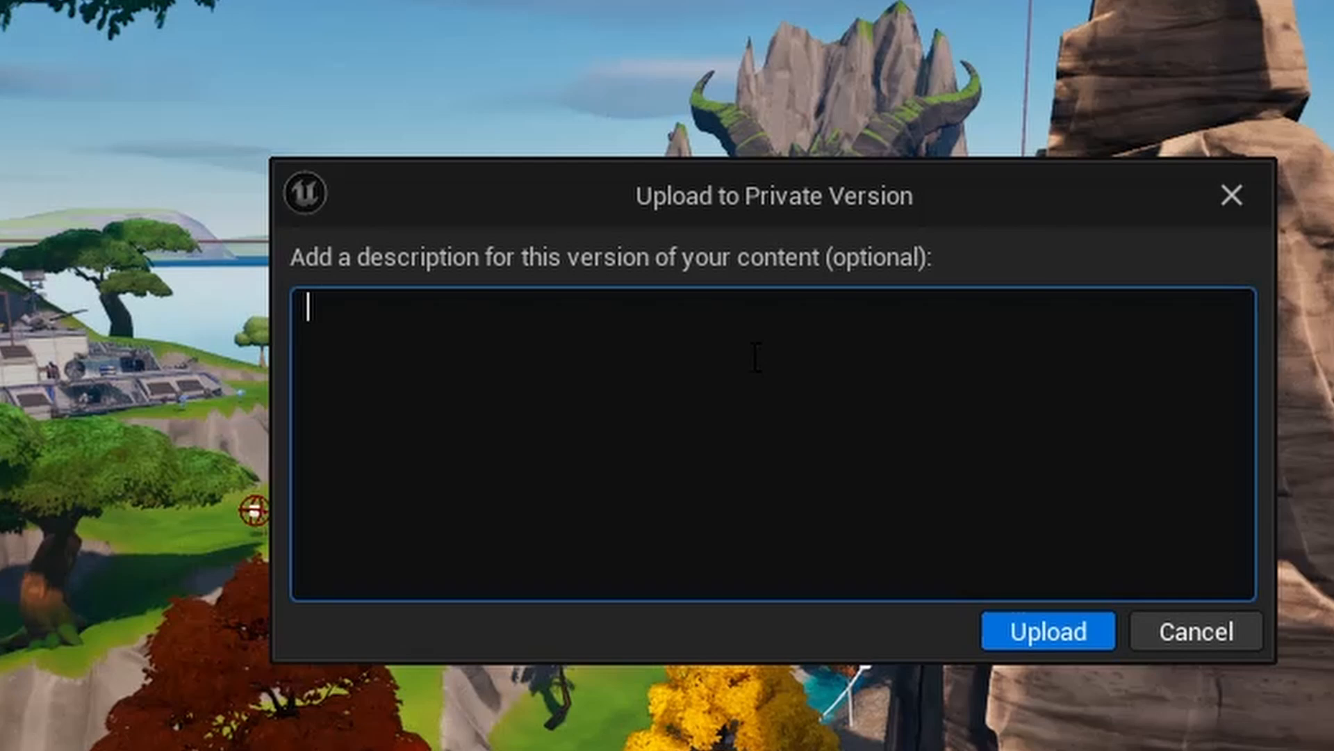
text(u)
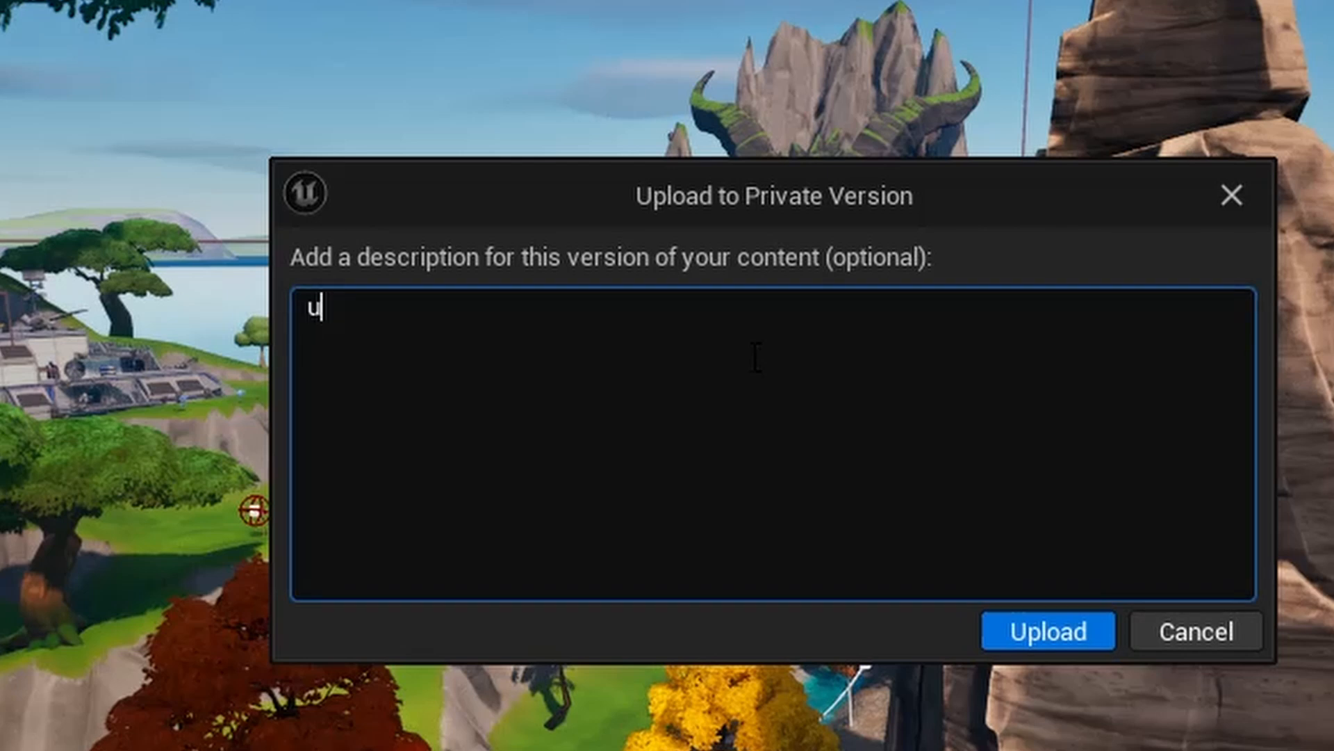
text(pdated version)
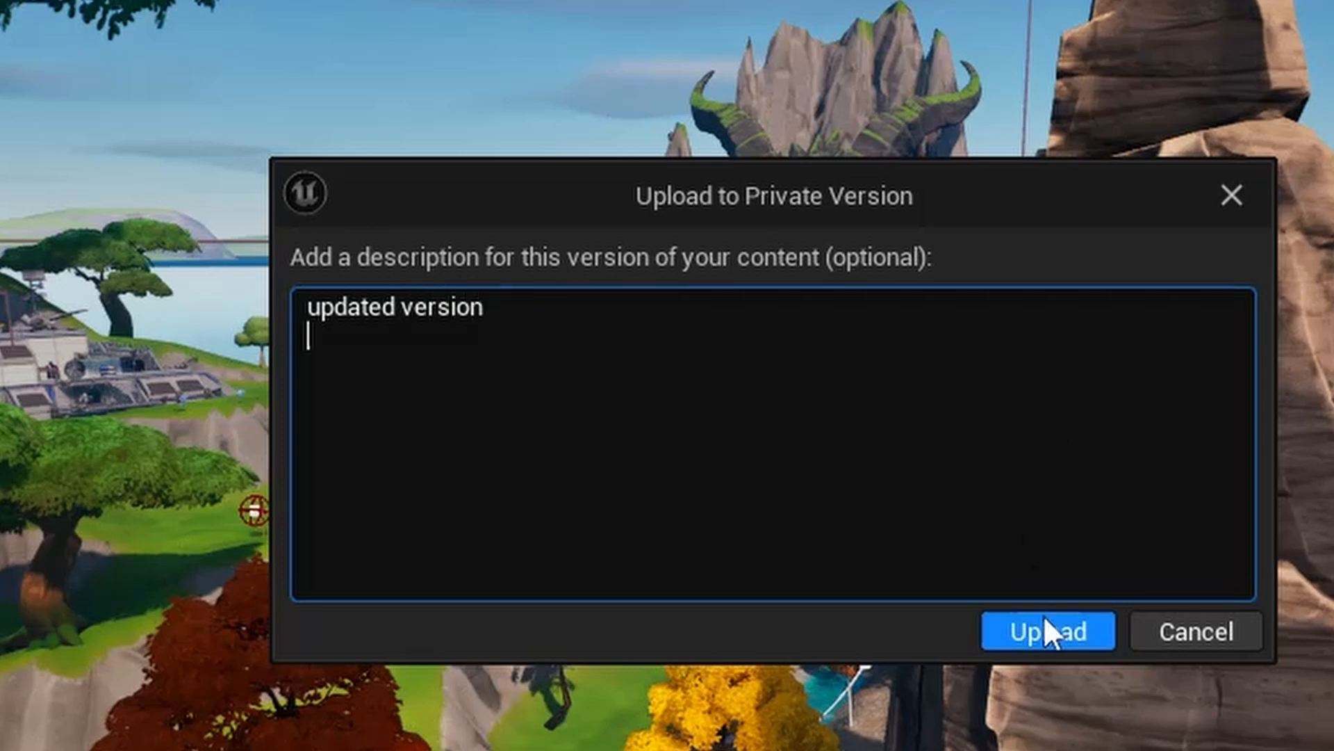
click(1047, 632)
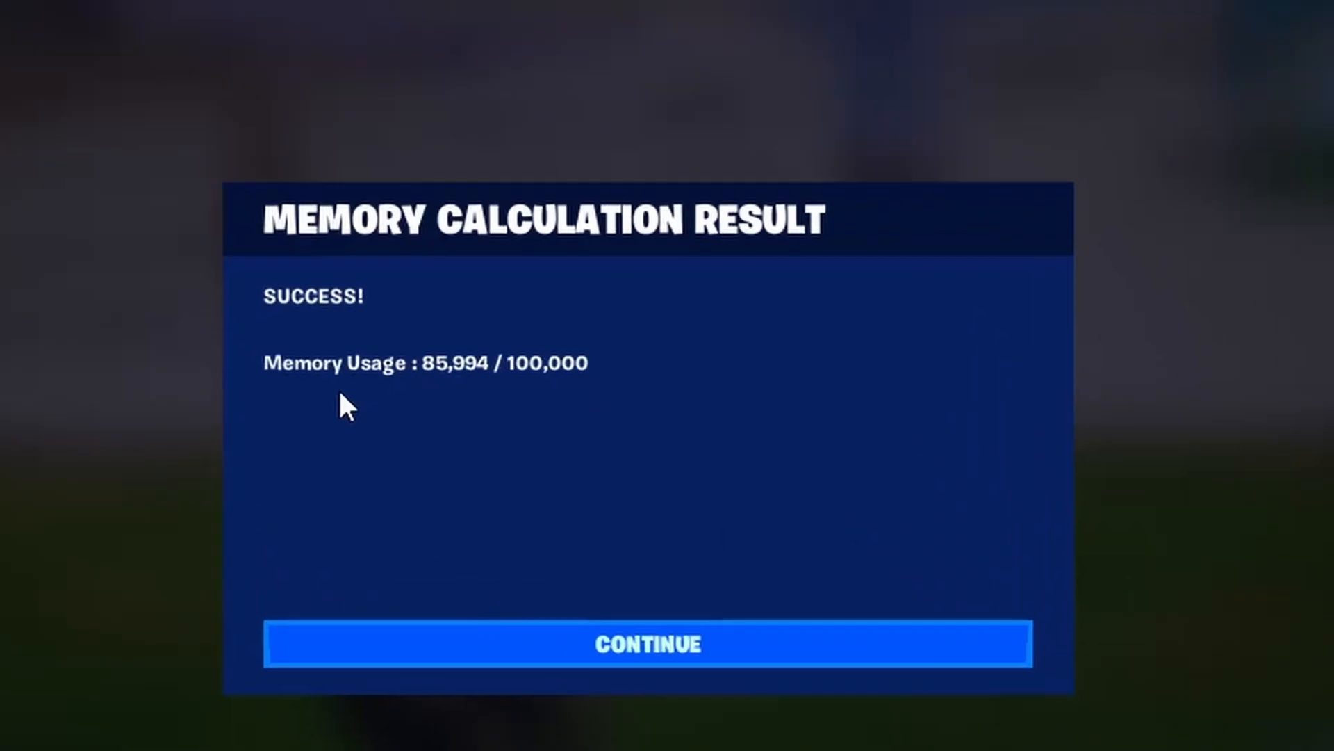
Acknowledge the successful memory calculation result (85,994 / 100,000) and continue
click(648, 645)
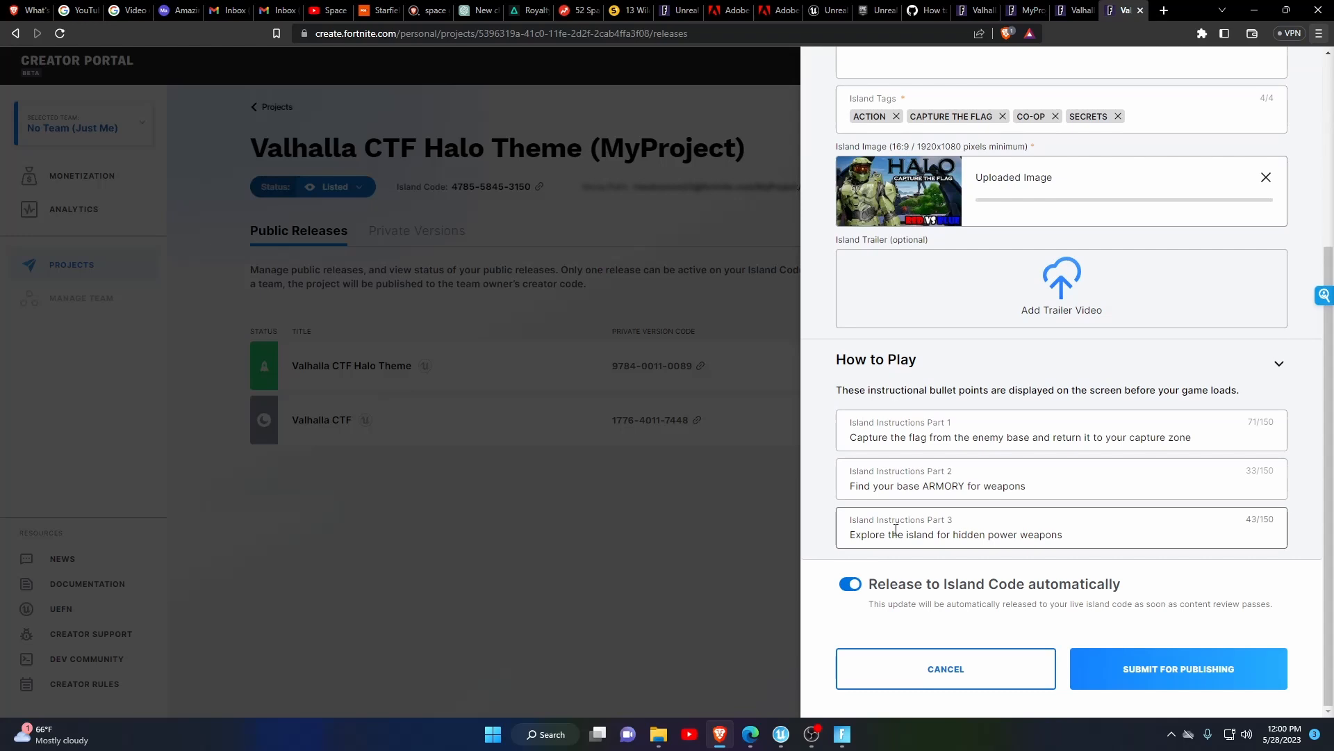
mouse_move(1155, 673)
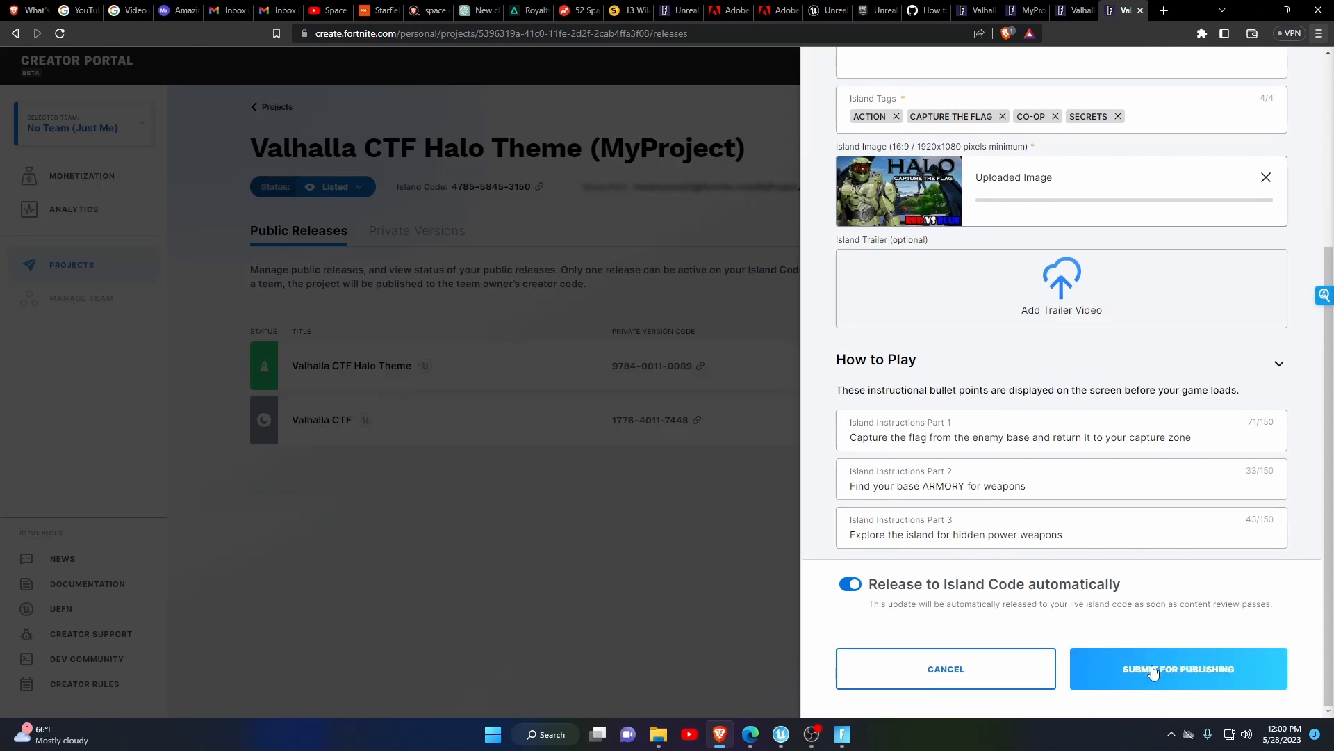
Submit the Valhalla CTF Halo Theme publish form for publishing
click(1178, 669)
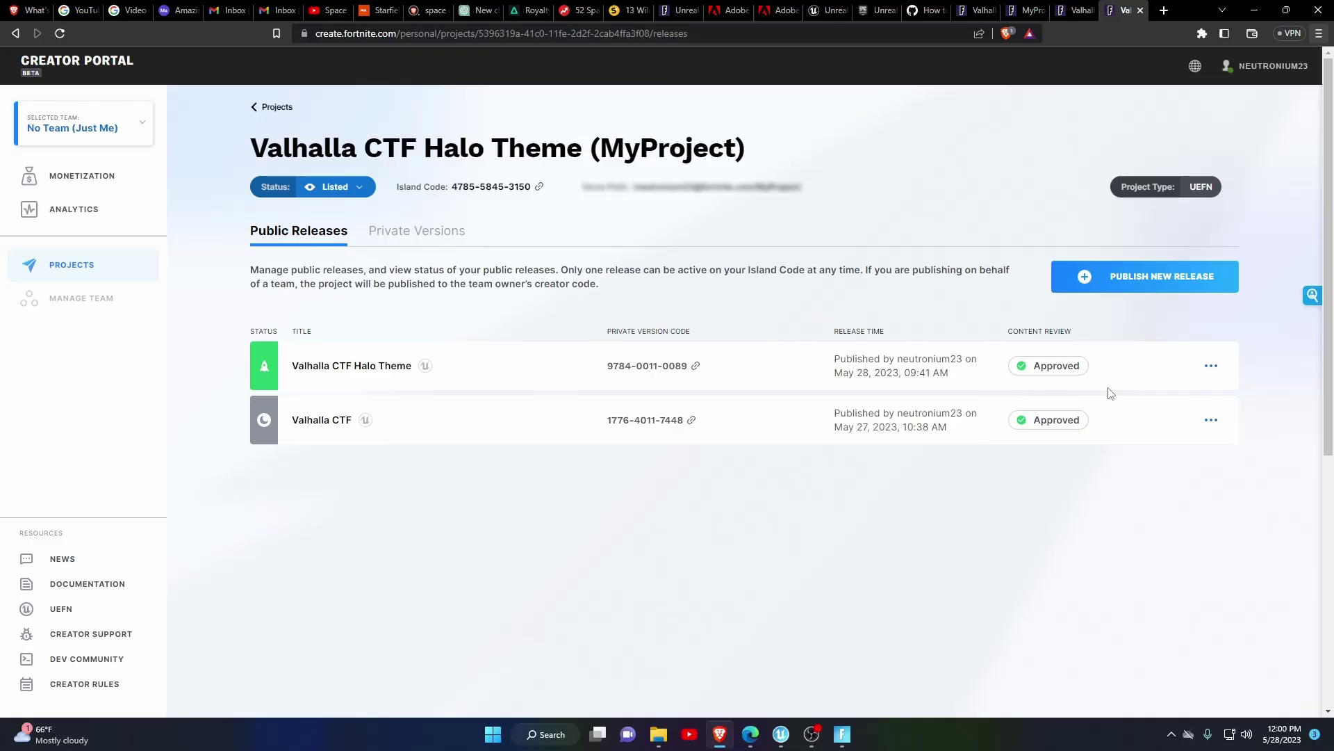
click(1145, 276)
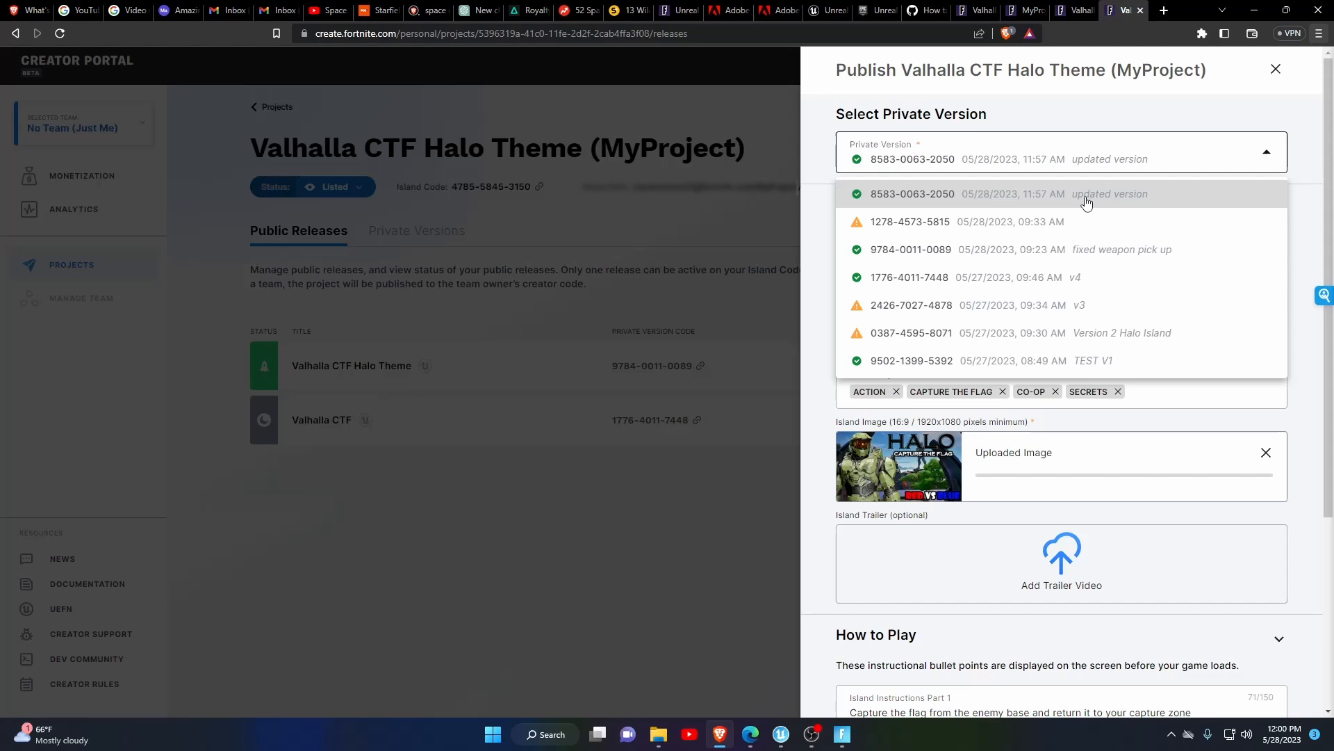
scroll(down, 3)
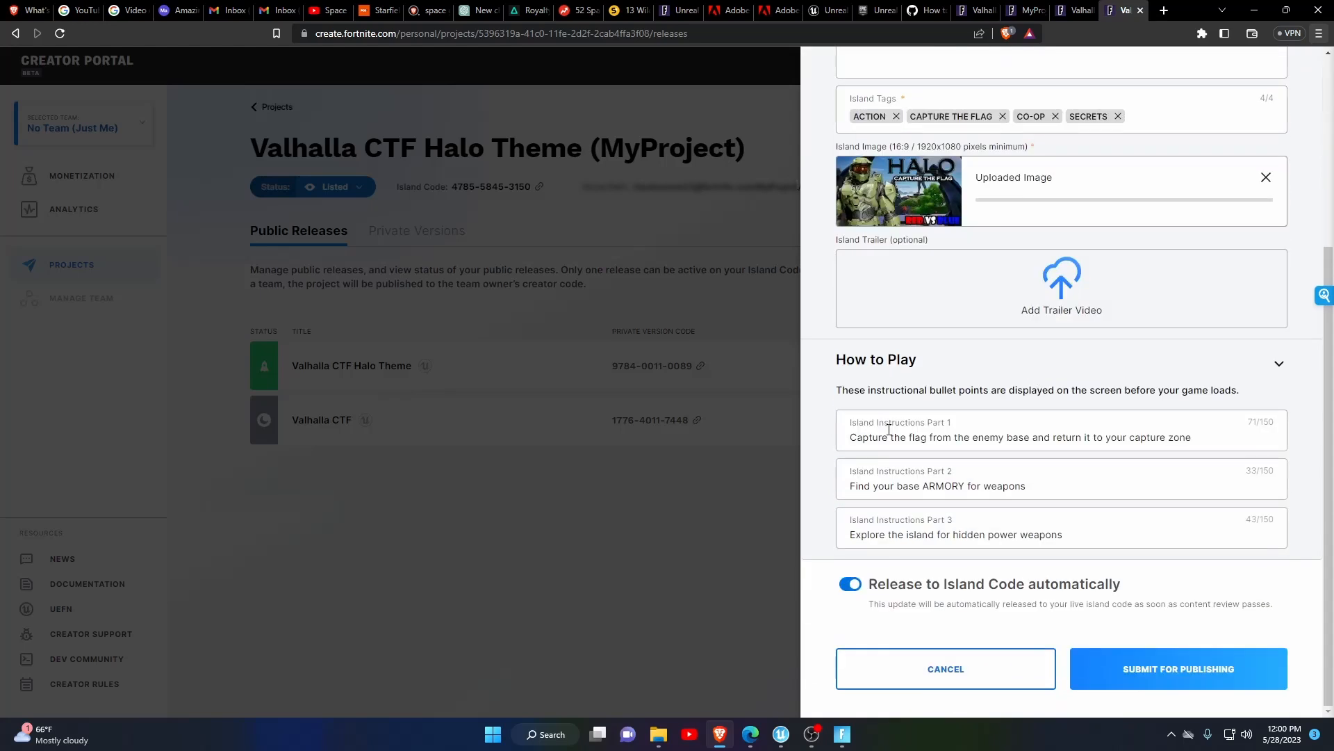
click(1179, 668)
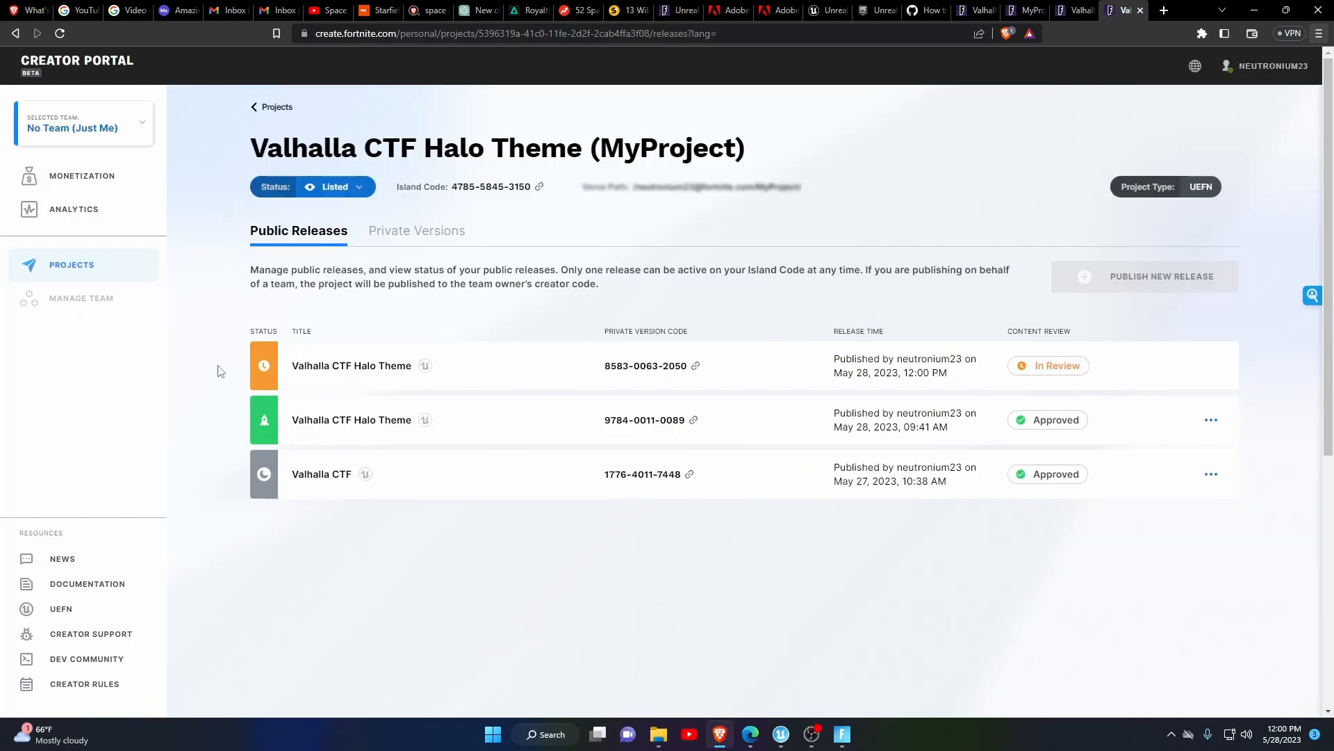
mouse_move(1049, 387)
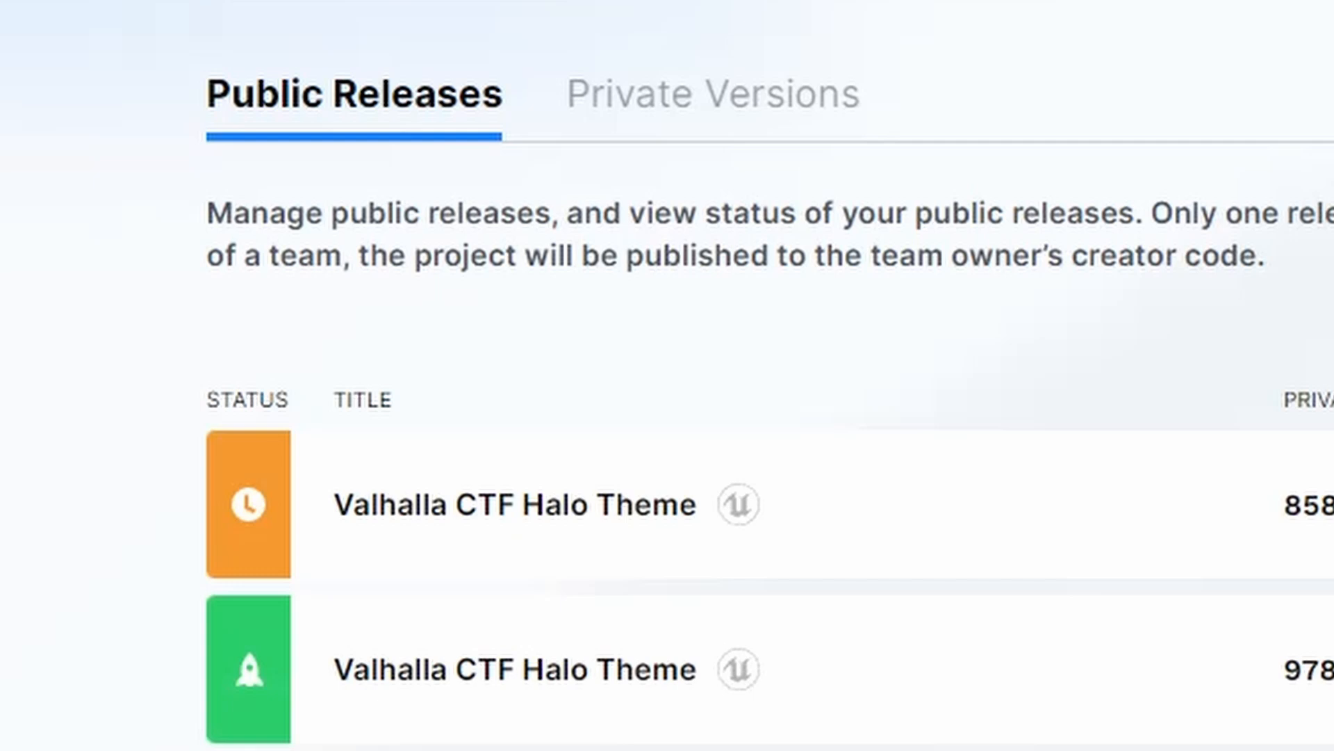
scroll(down, 3)
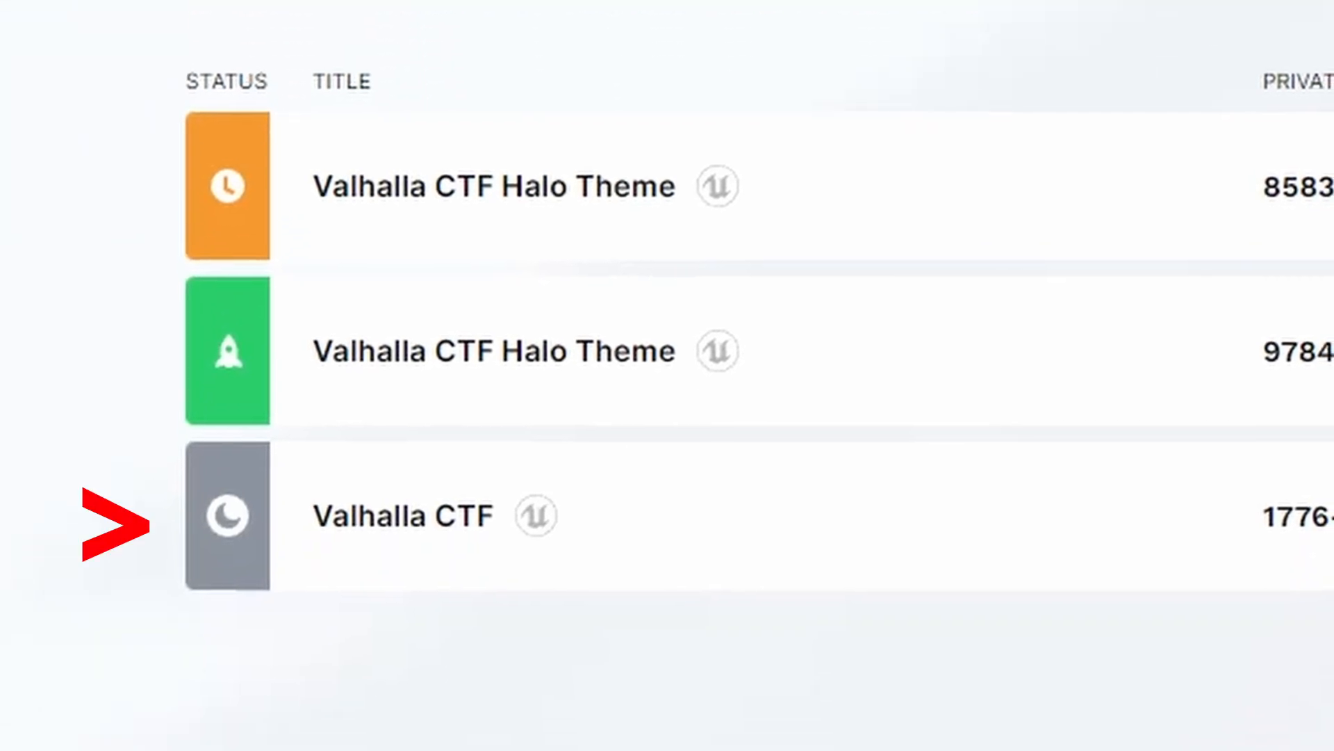